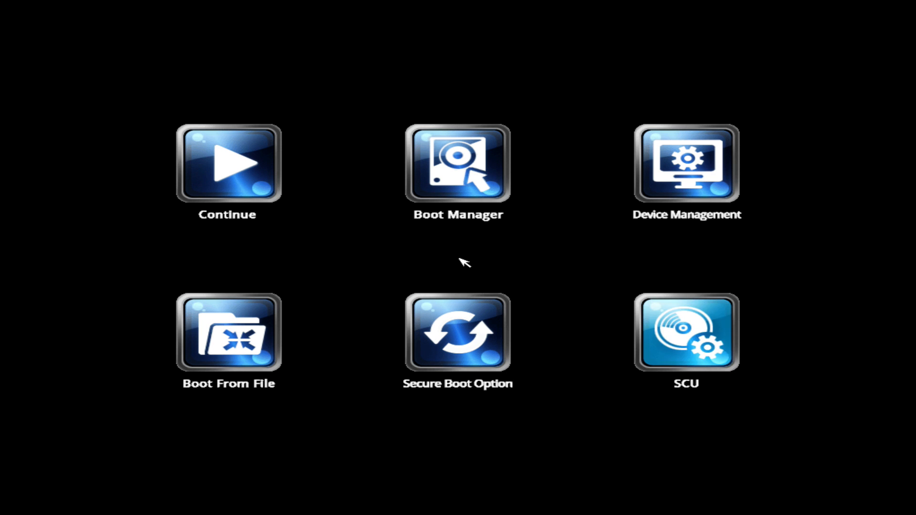
- Enter the Setup Configuration Utility (SCU) from the launcher screen
click(686, 334)
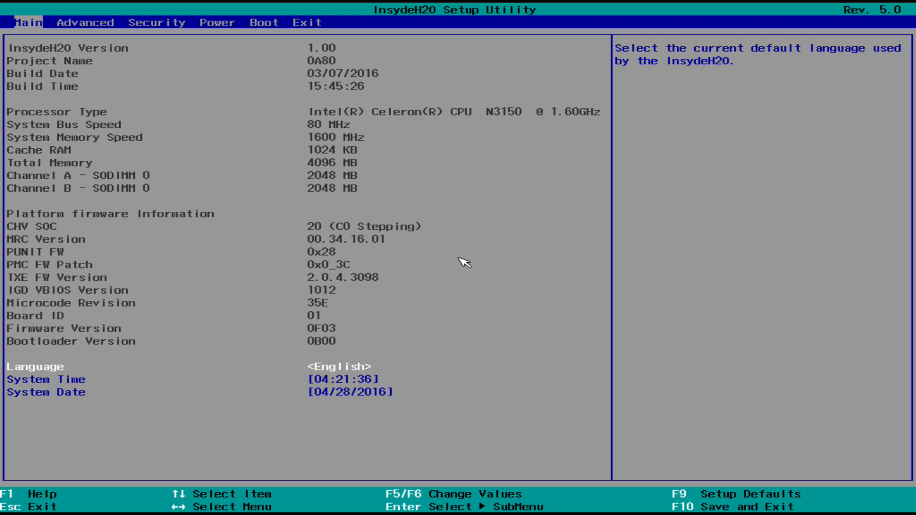
mouse_move(359, 121)
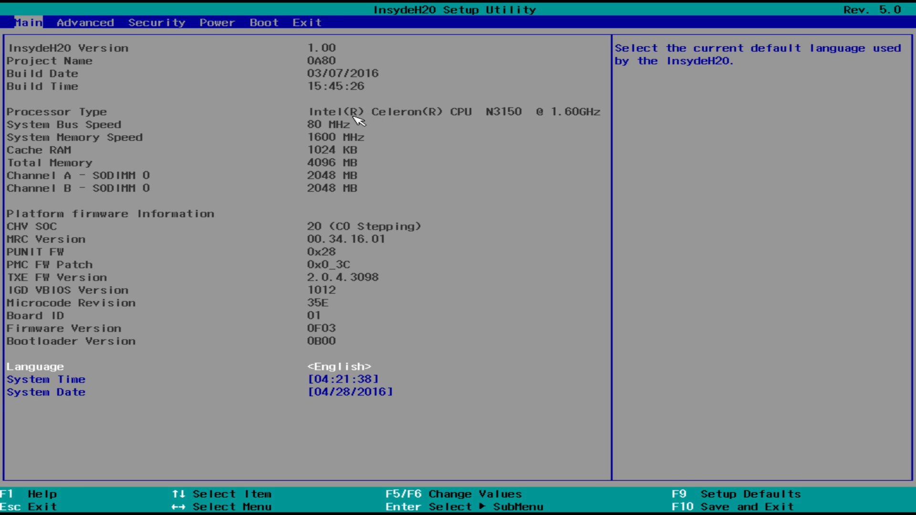
mouse_move(392, 146)
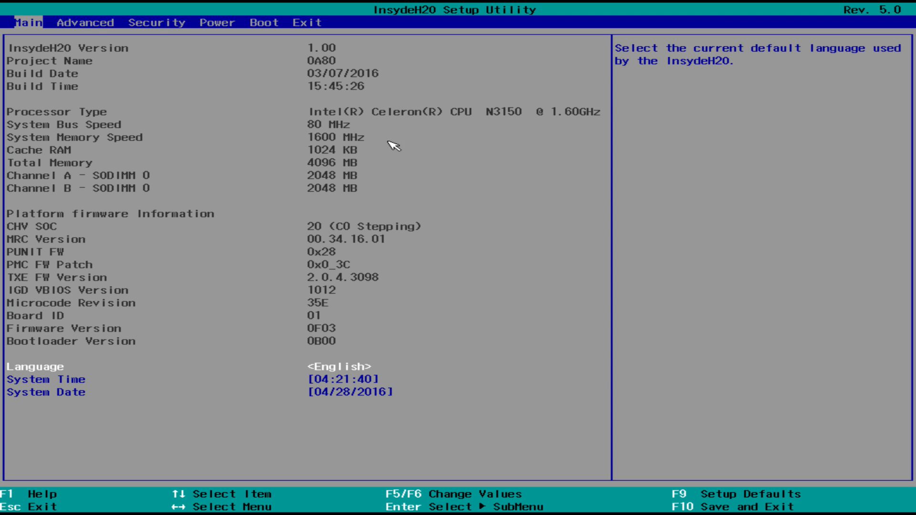
- Browse the Advanced and Exit setup pages, then return to the six-option launcher
click(86, 23)
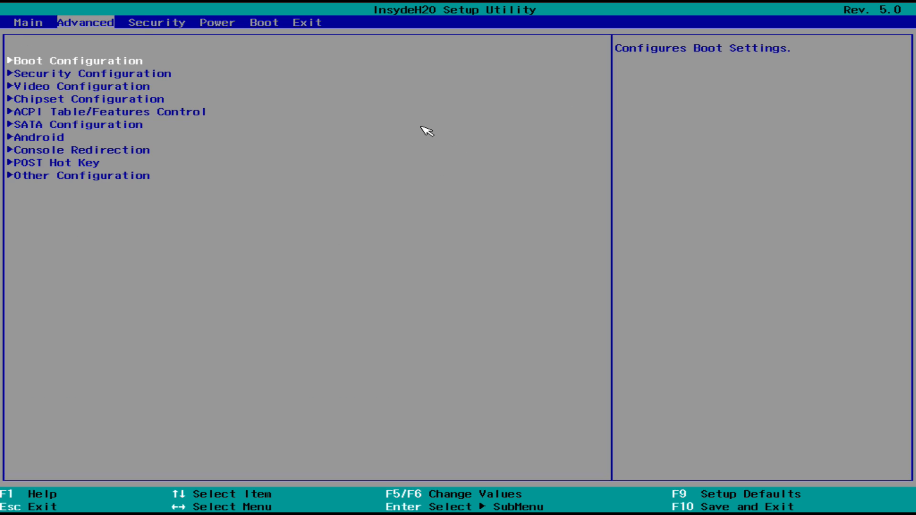
click(264, 23)
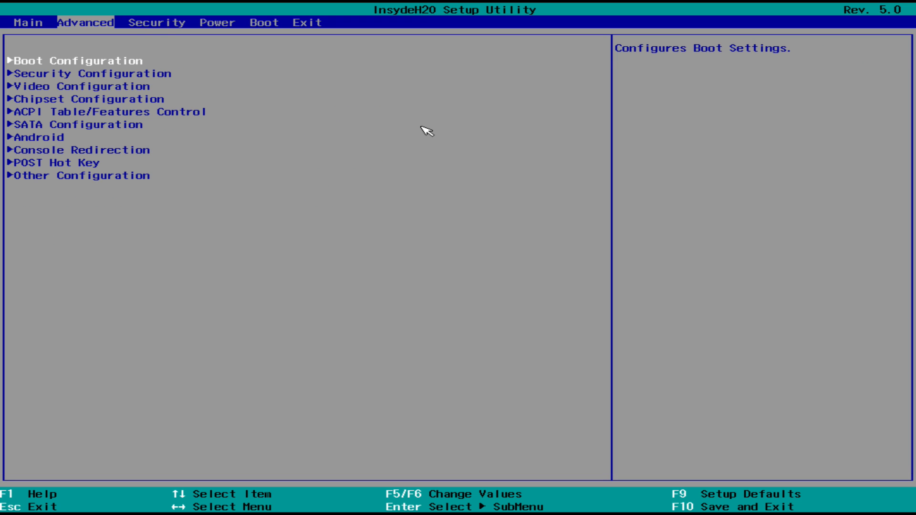
click(307, 22)
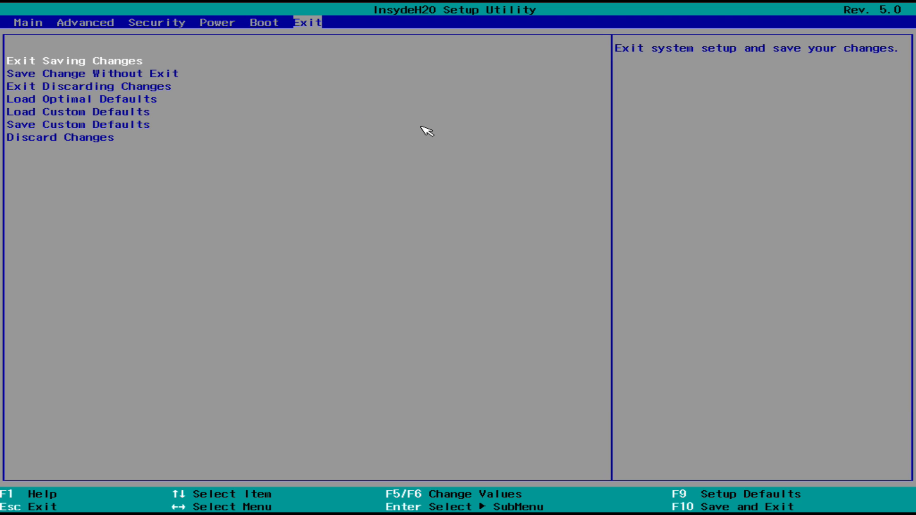
click(78, 60)
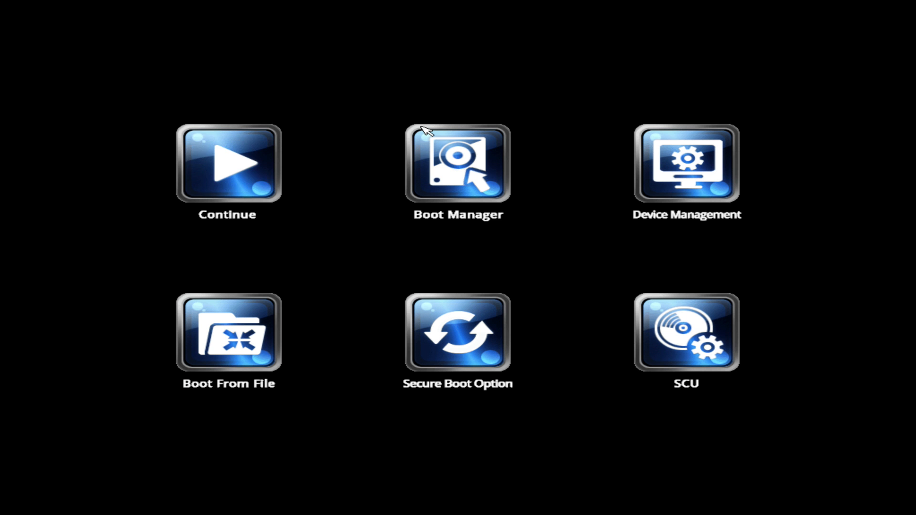
- In Boot Manager, step past the KINGSTON, TS64GMTS600, SanDisk, Realtek PXE and EFI Shell entries, then highlight General UDisk
click(457, 164)
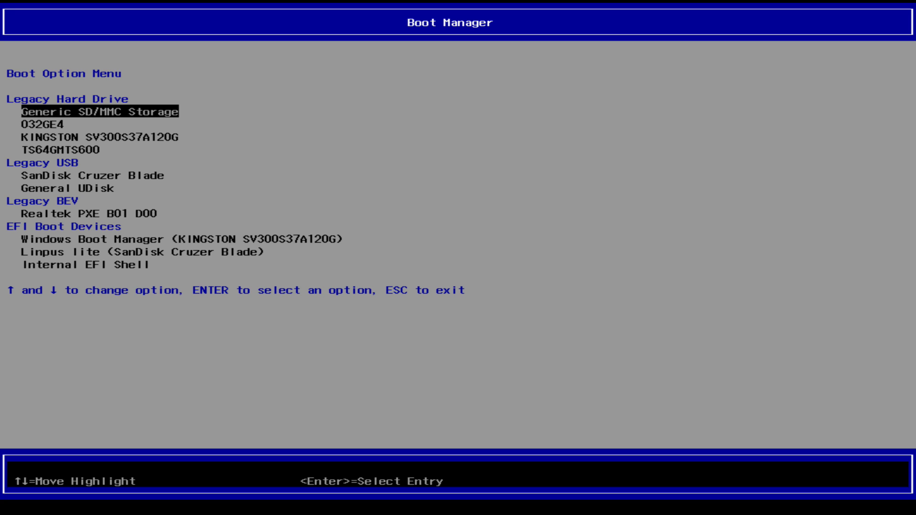
key(Down)
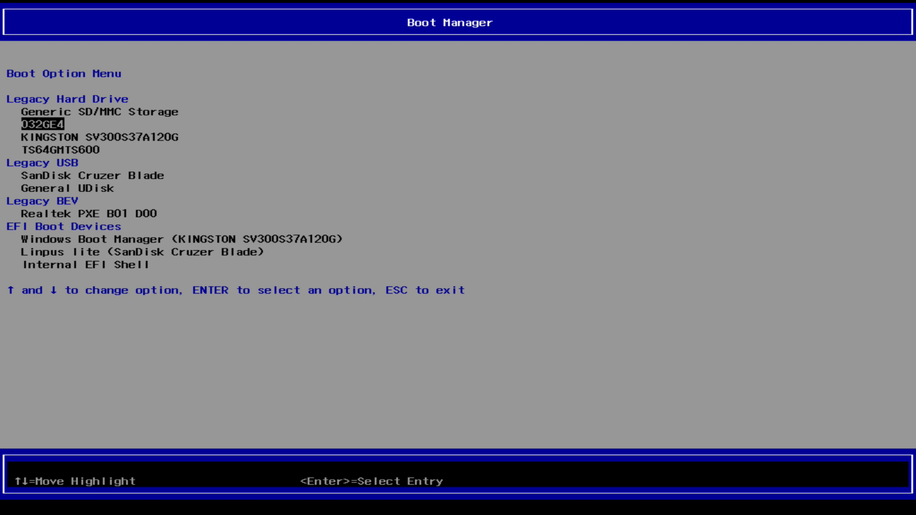
key(Down)
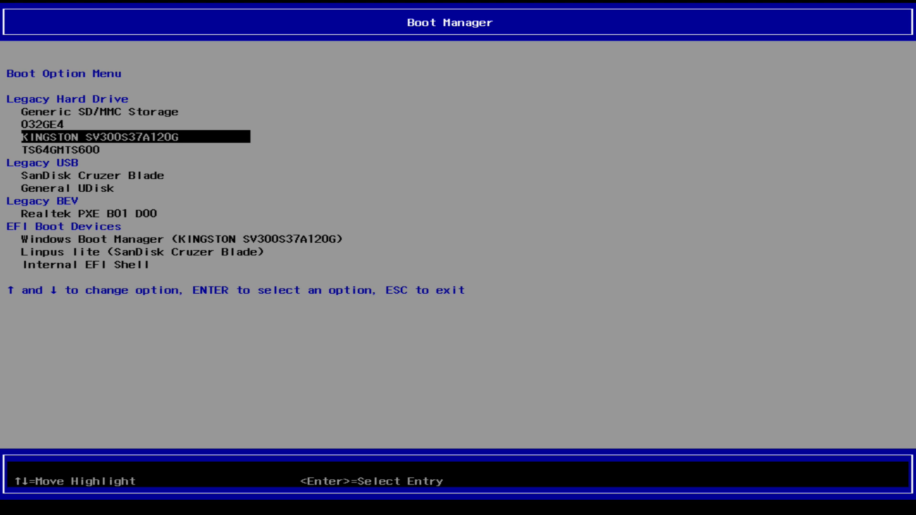
key(Down)
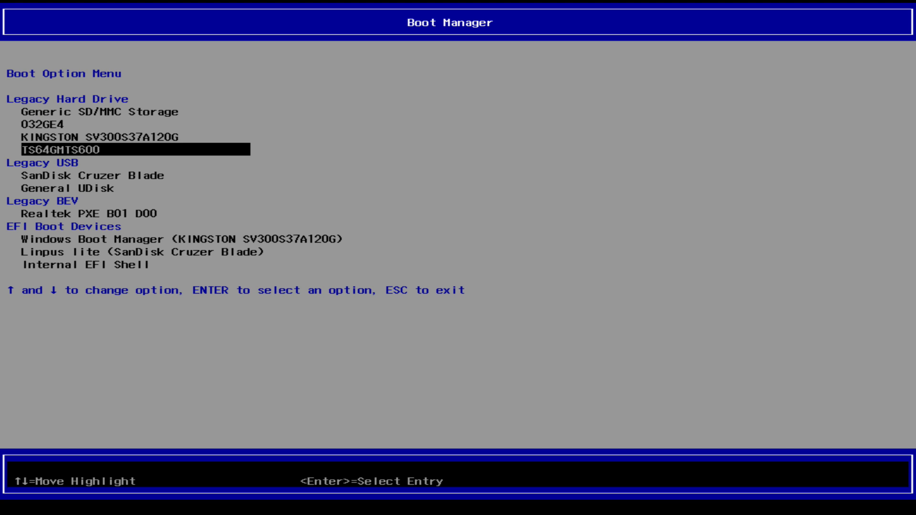
key(down)
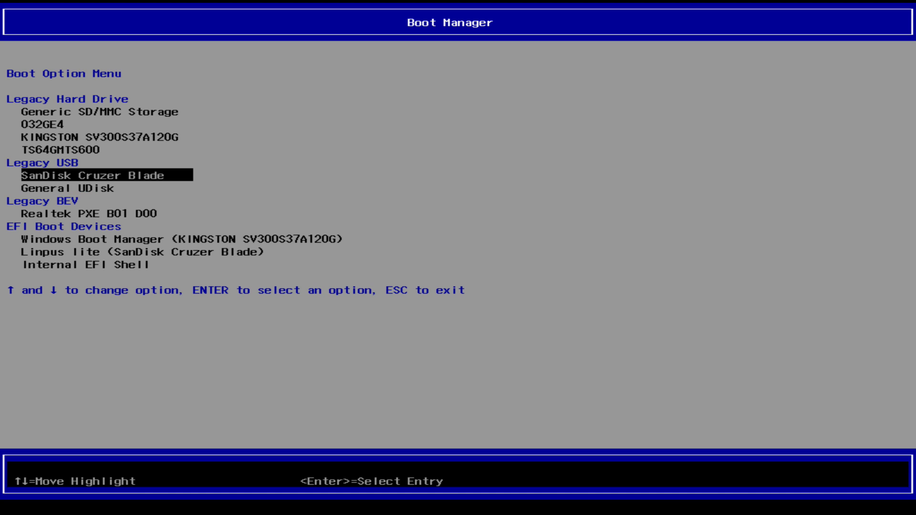
key(Down)
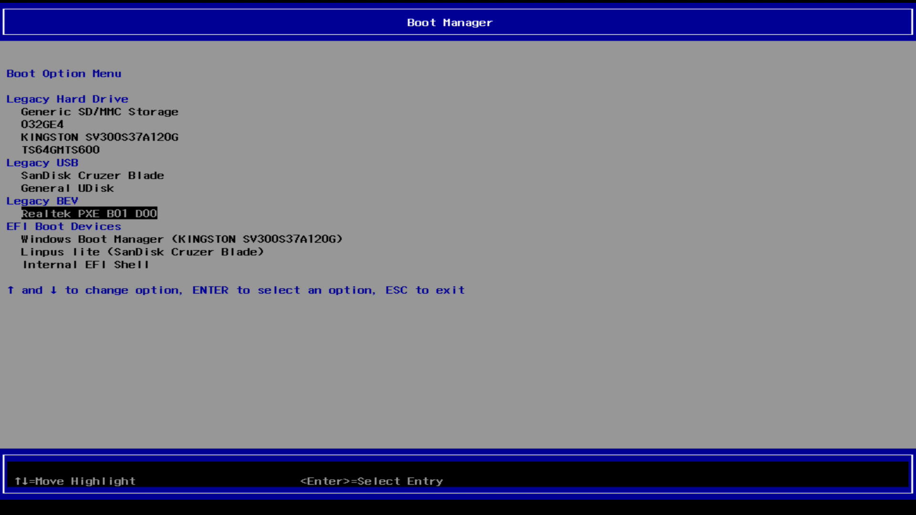
key(Down)
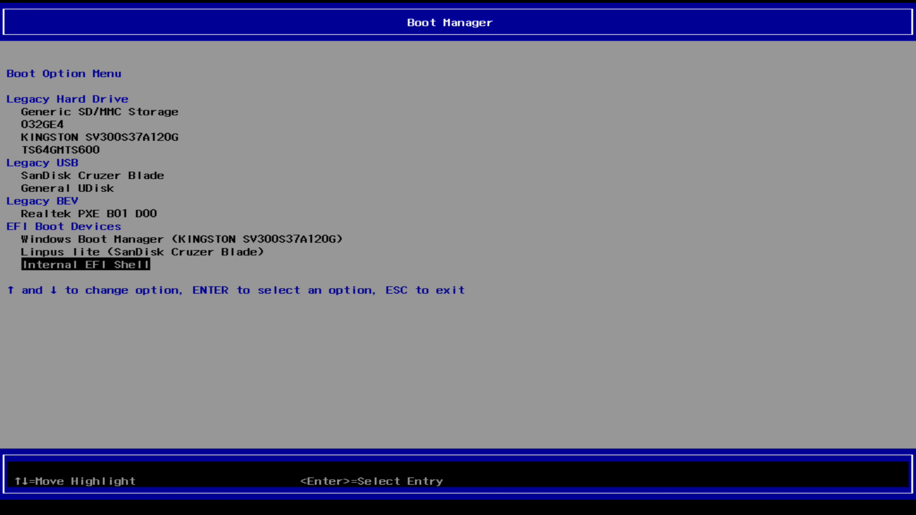
key(up)
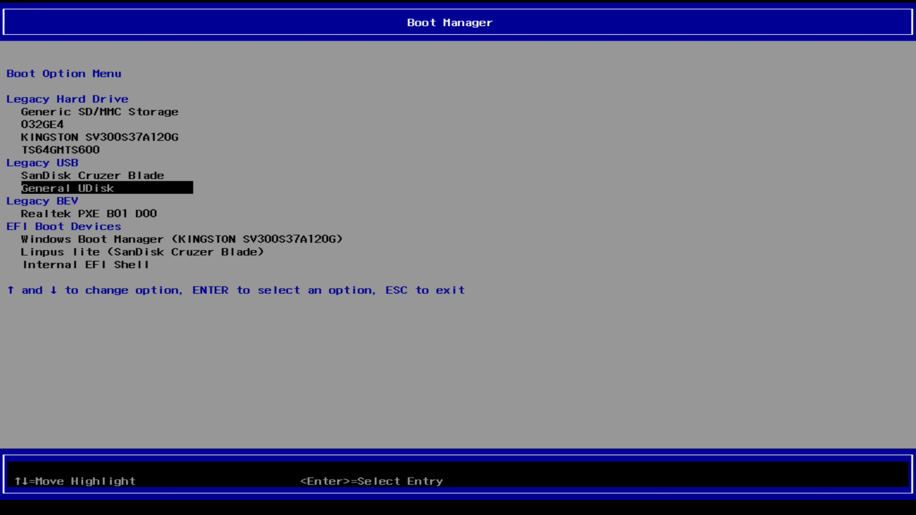